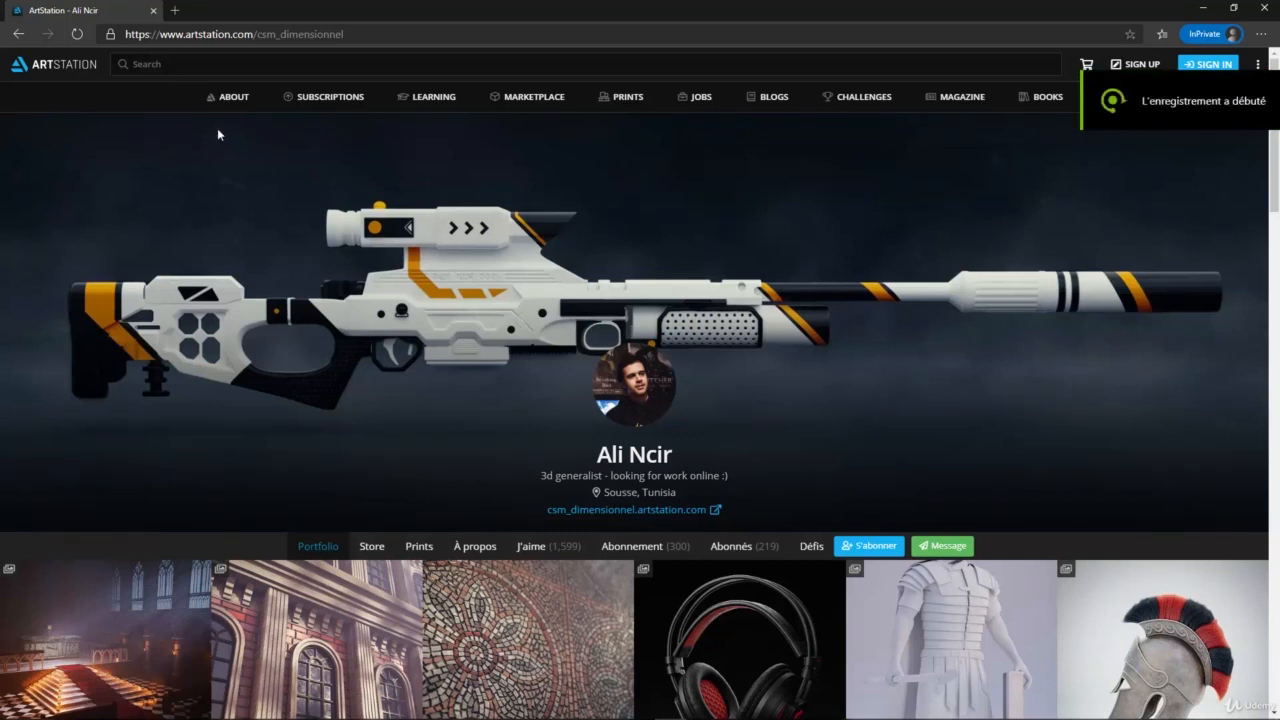
mouse_move(214, 150)
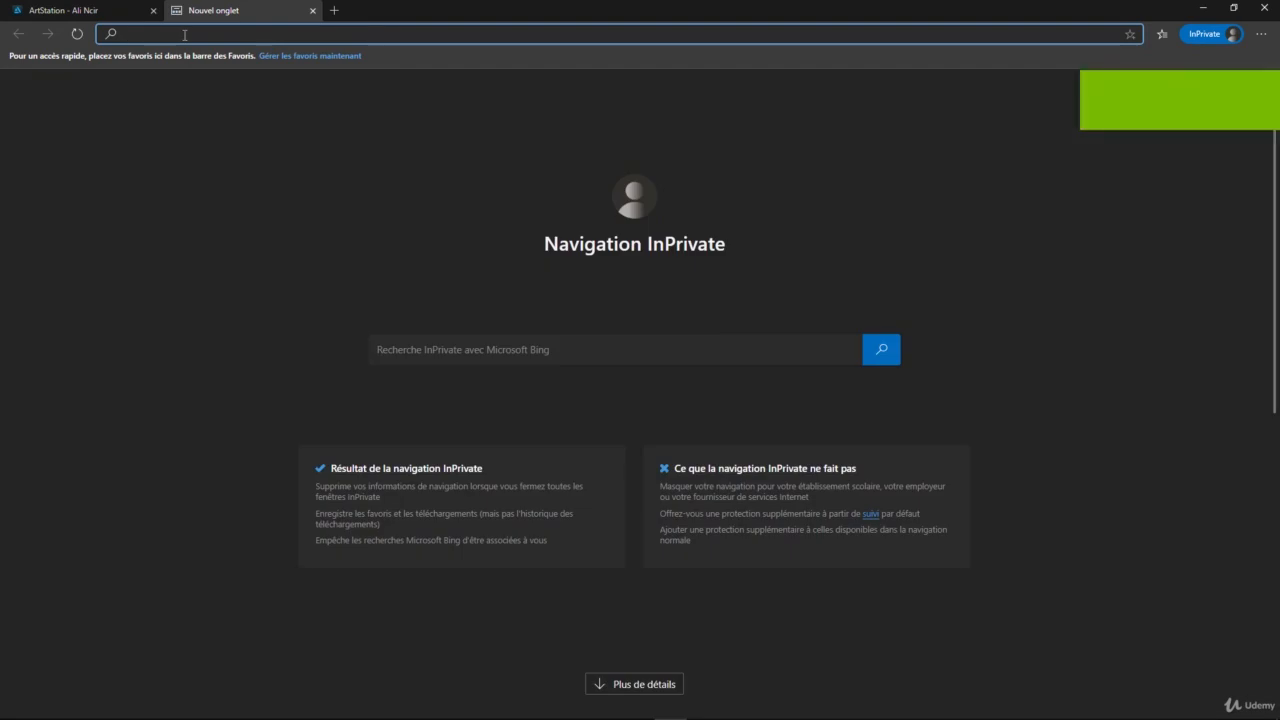
Search Bing for 'pure ref' and open the official PureRef website result
type("pure ref")
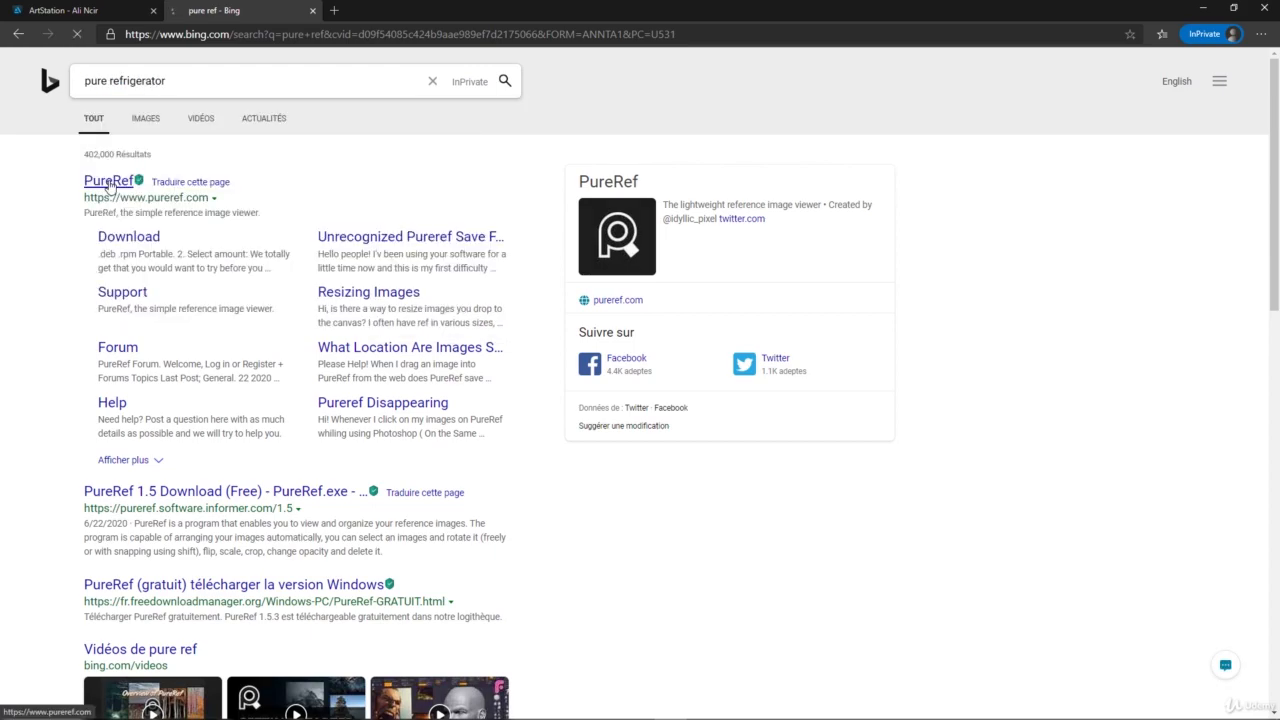
left_click(103, 181)
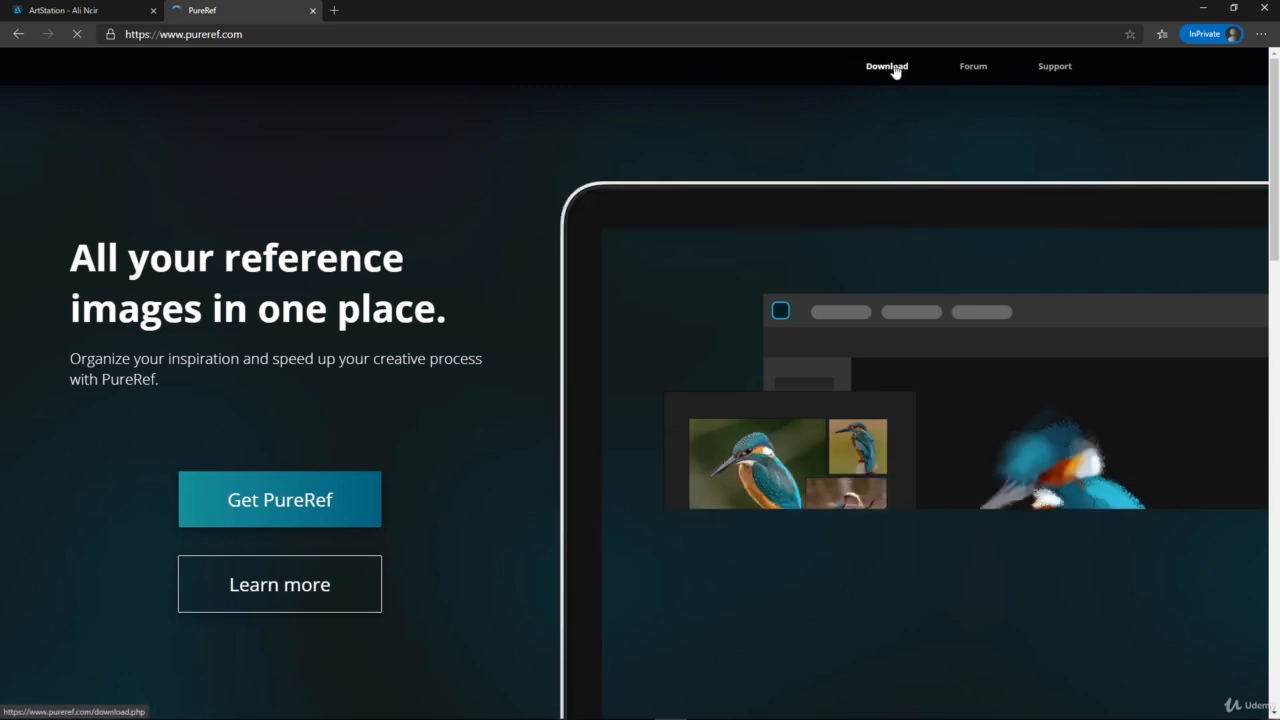
Download the free PureRef 1.10.4 Windows installer with a €0 custom contribution
left_click(886, 67)
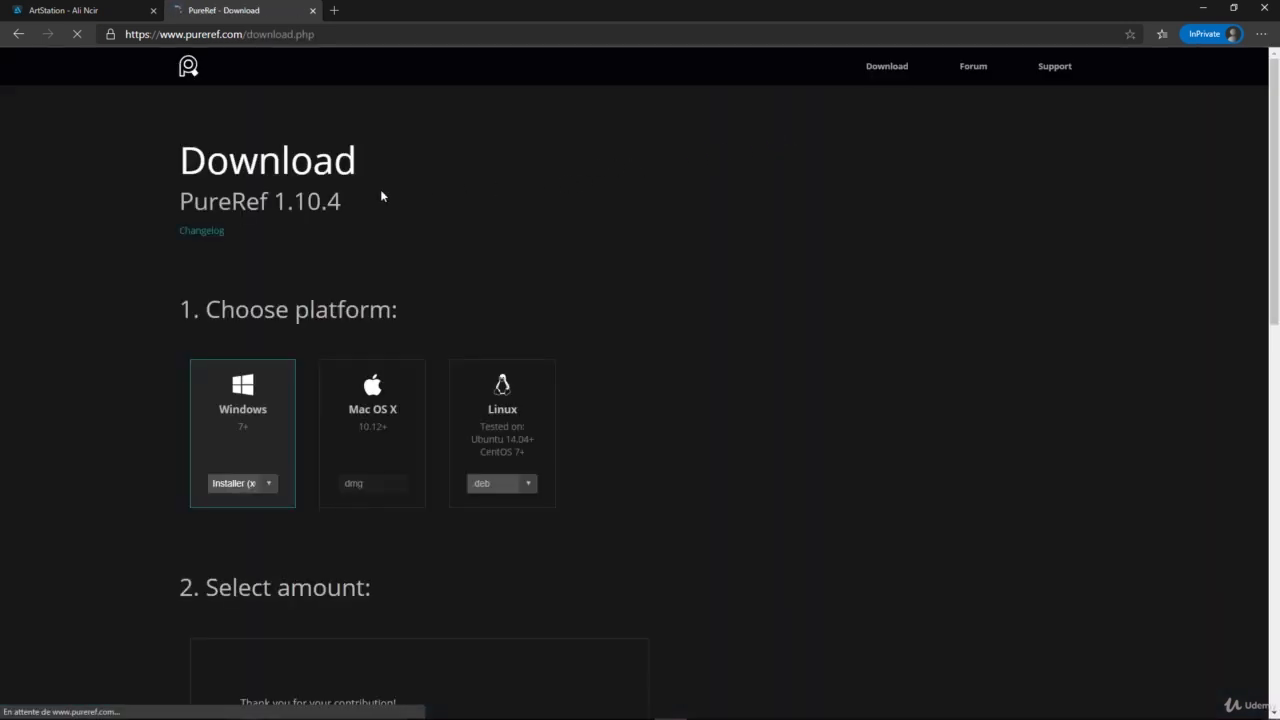
scroll("down", 3)
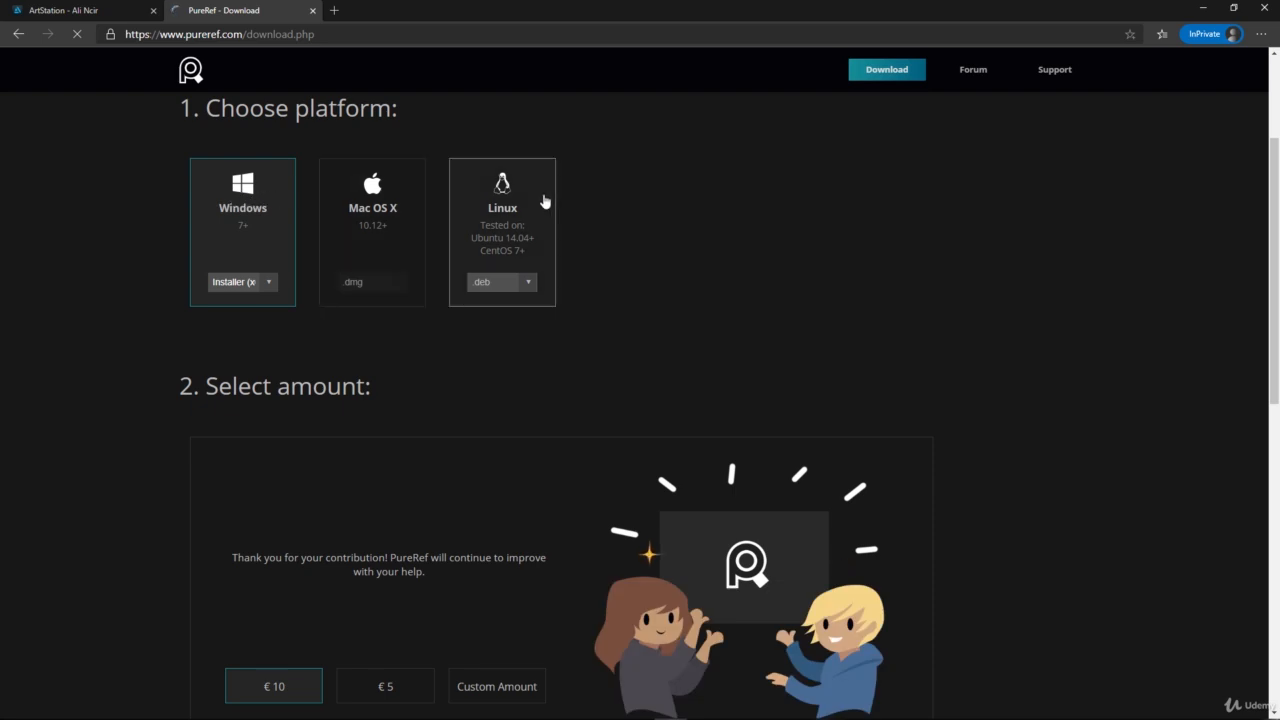
scroll("down", 3)
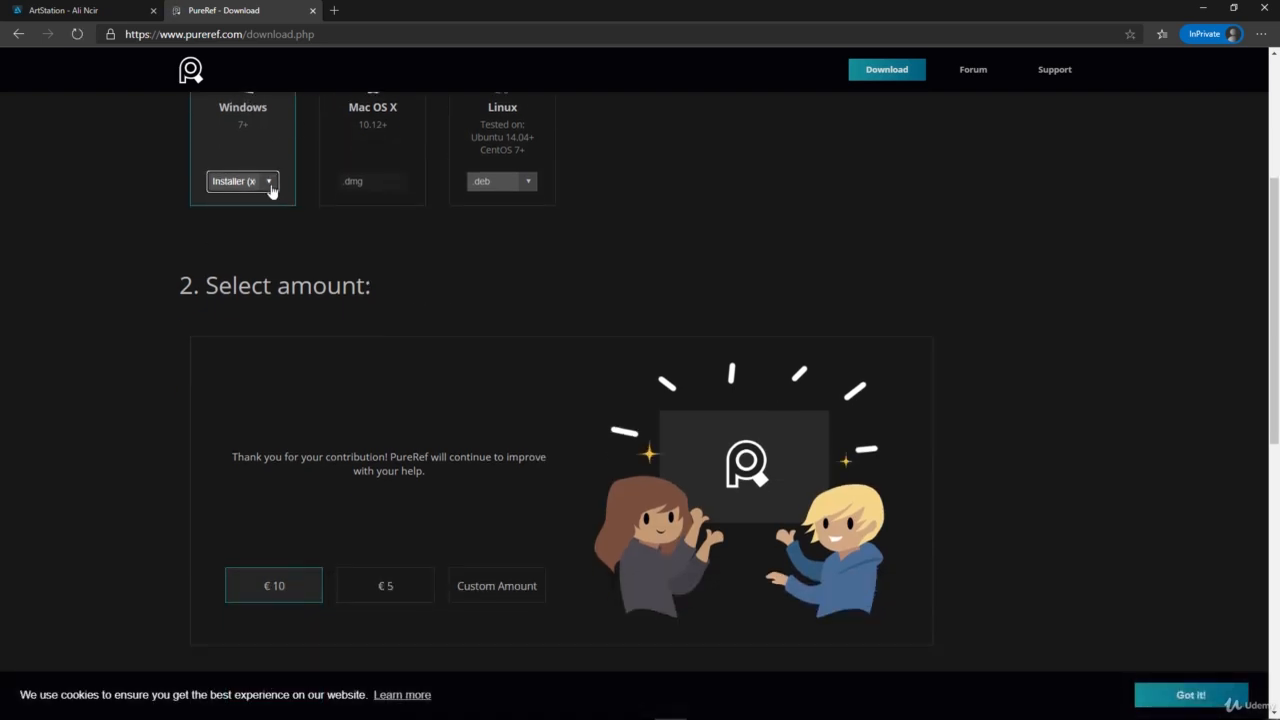
scroll("down", 3)
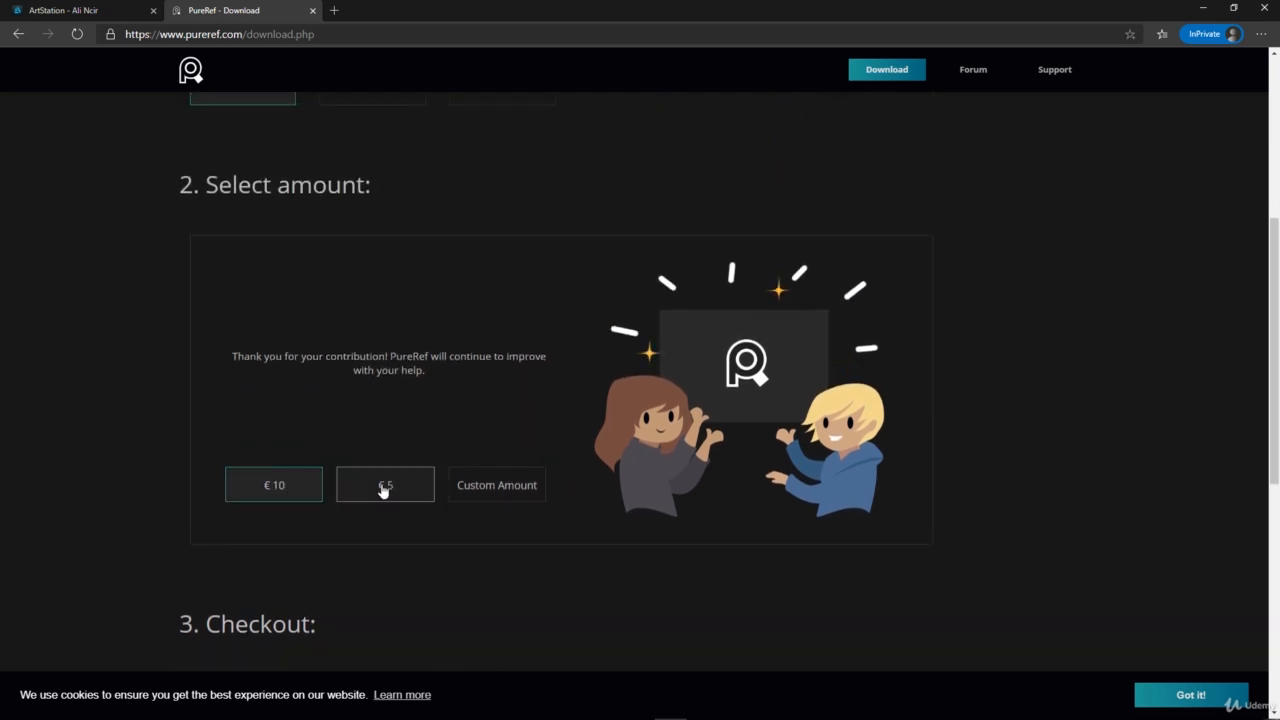
left_click(496, 484)
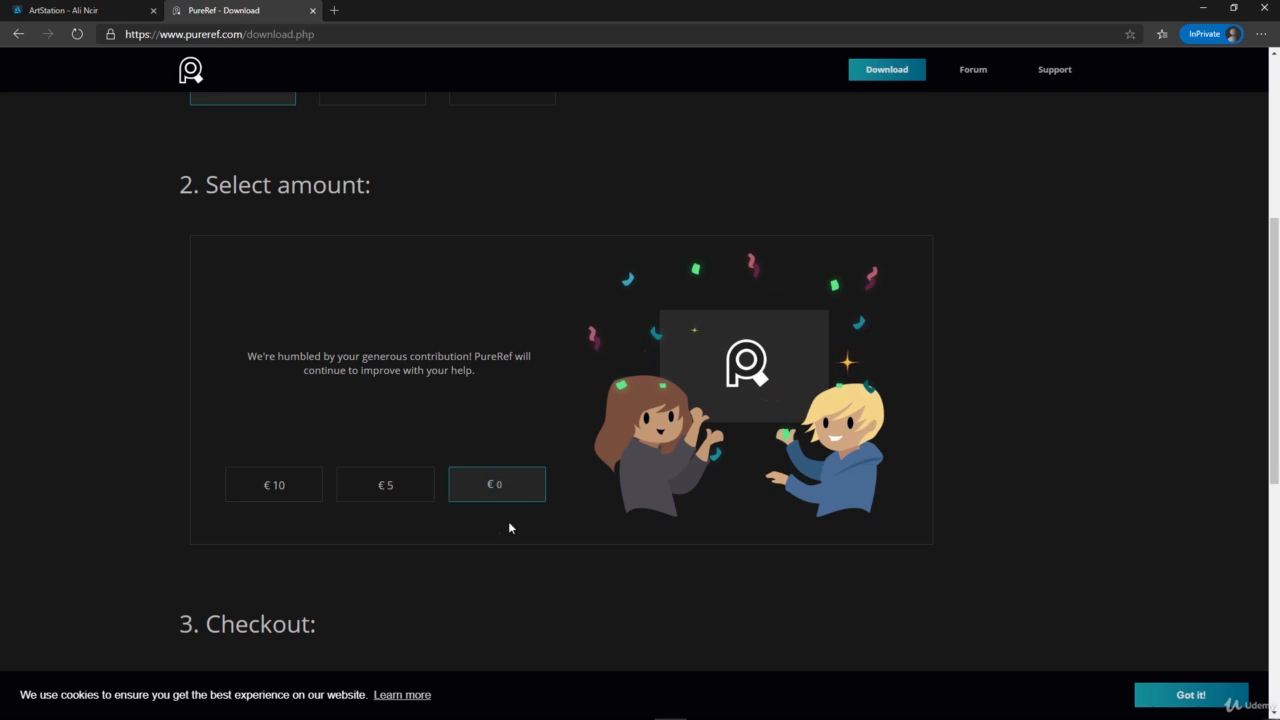
scroll("down", 3)
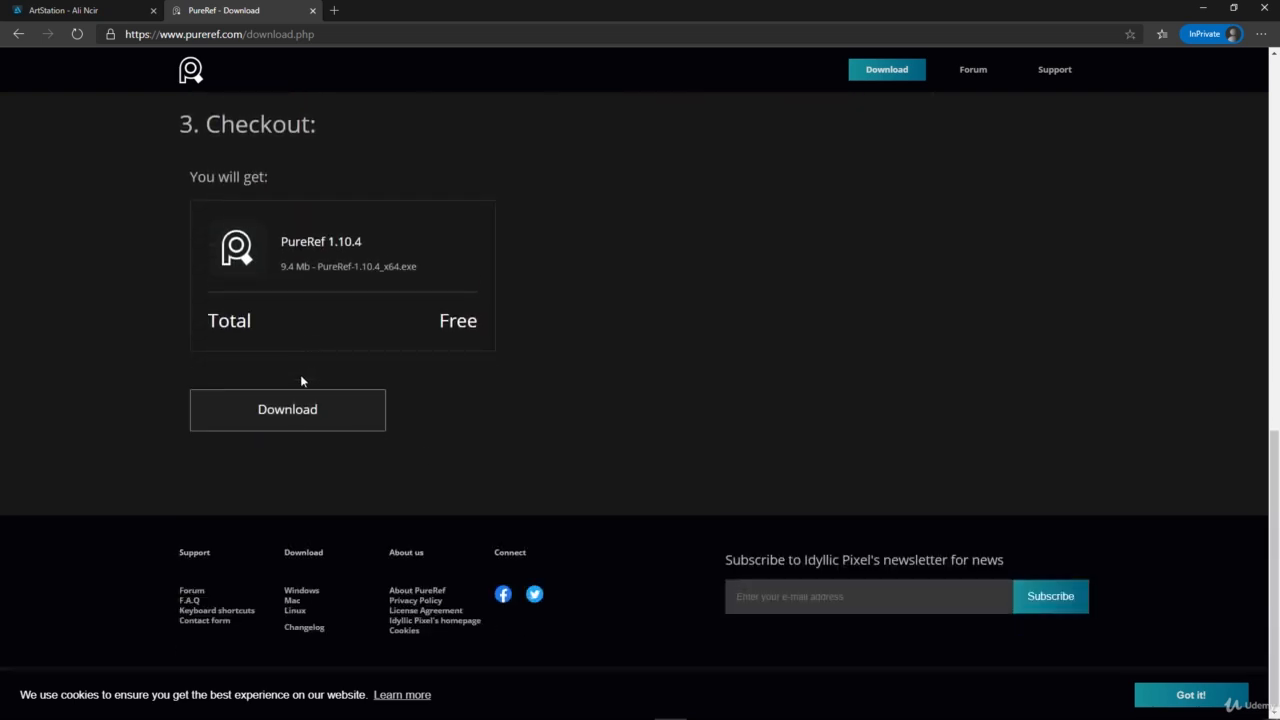
left_click(287, 410)
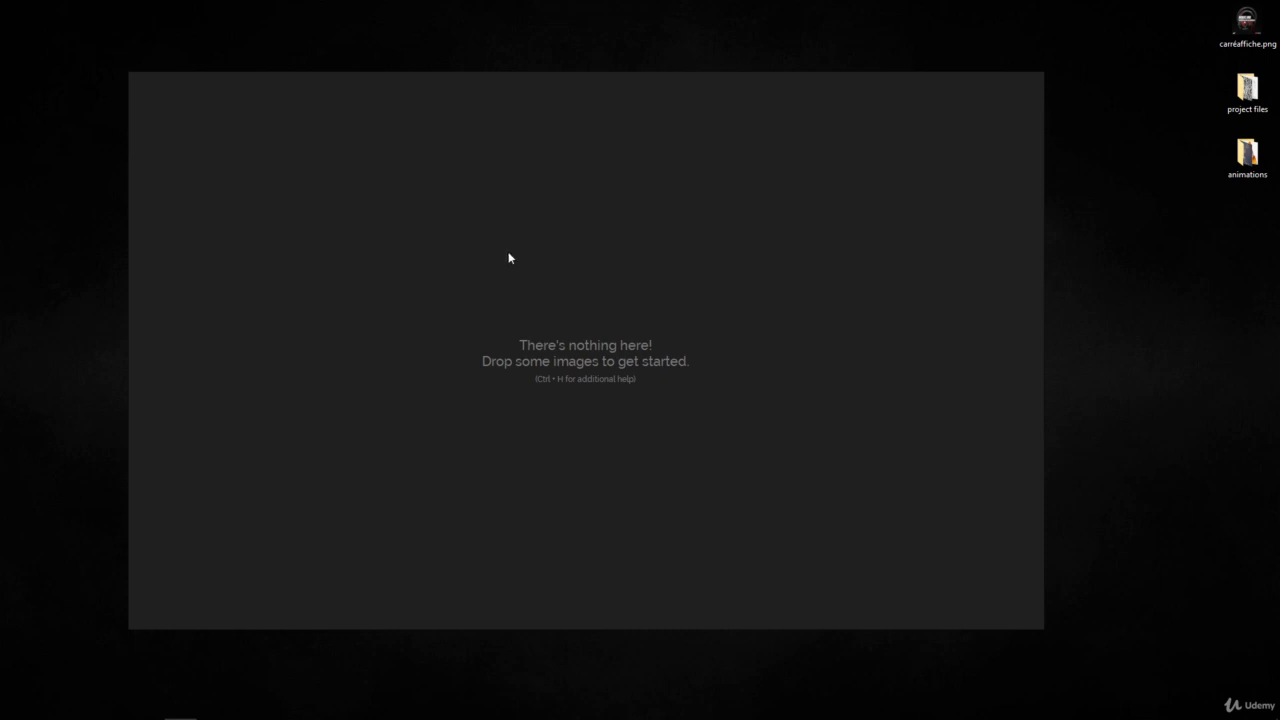
mouse_move(503, 305)
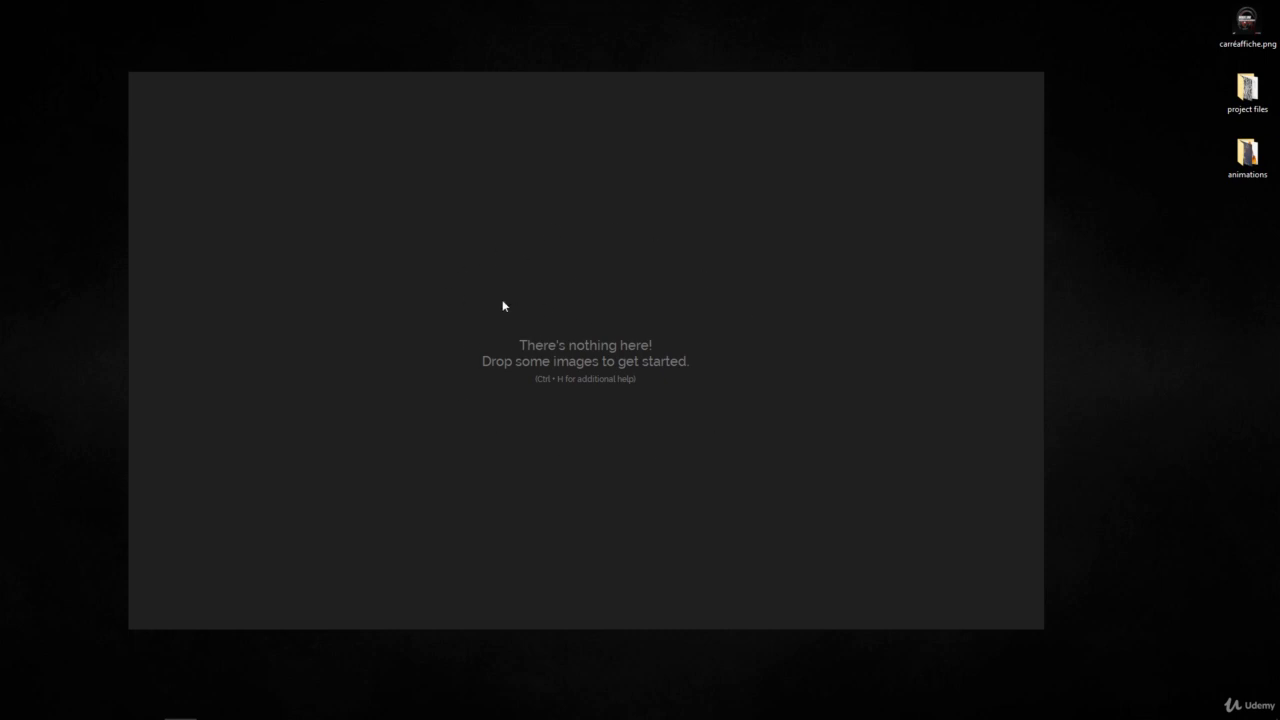
mouse_move(550, 252)
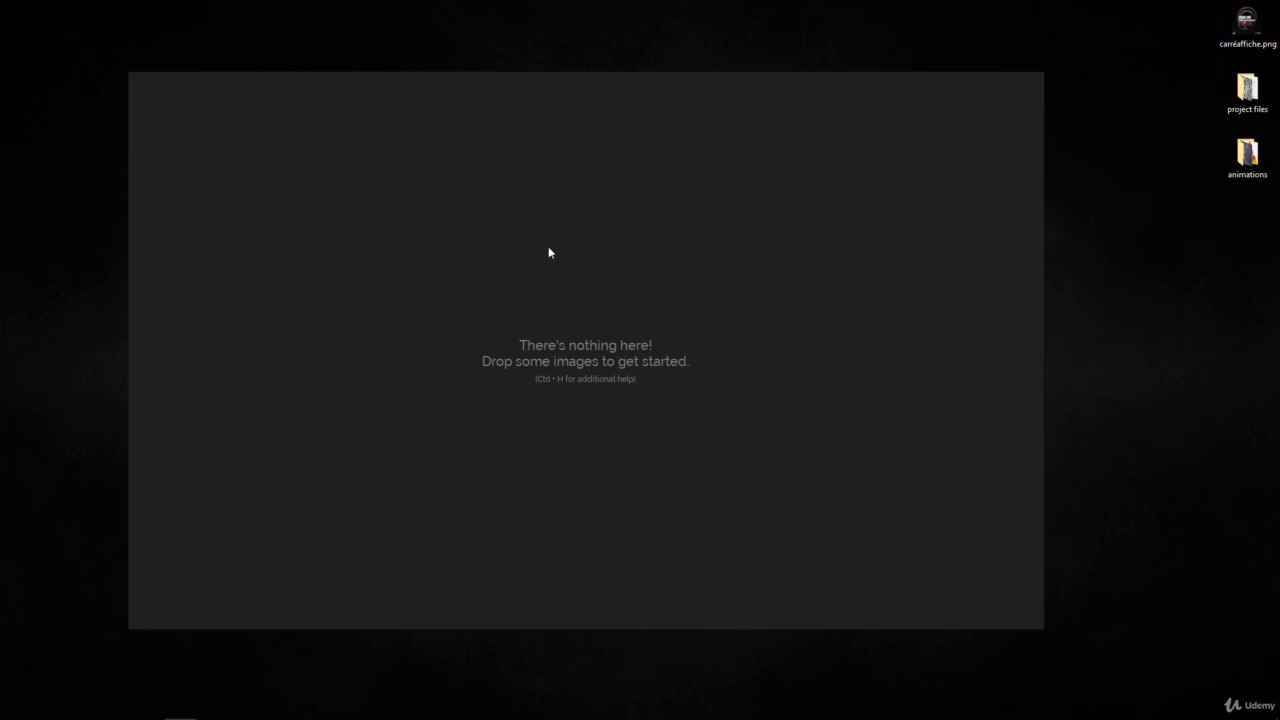
right_click(549, 252)
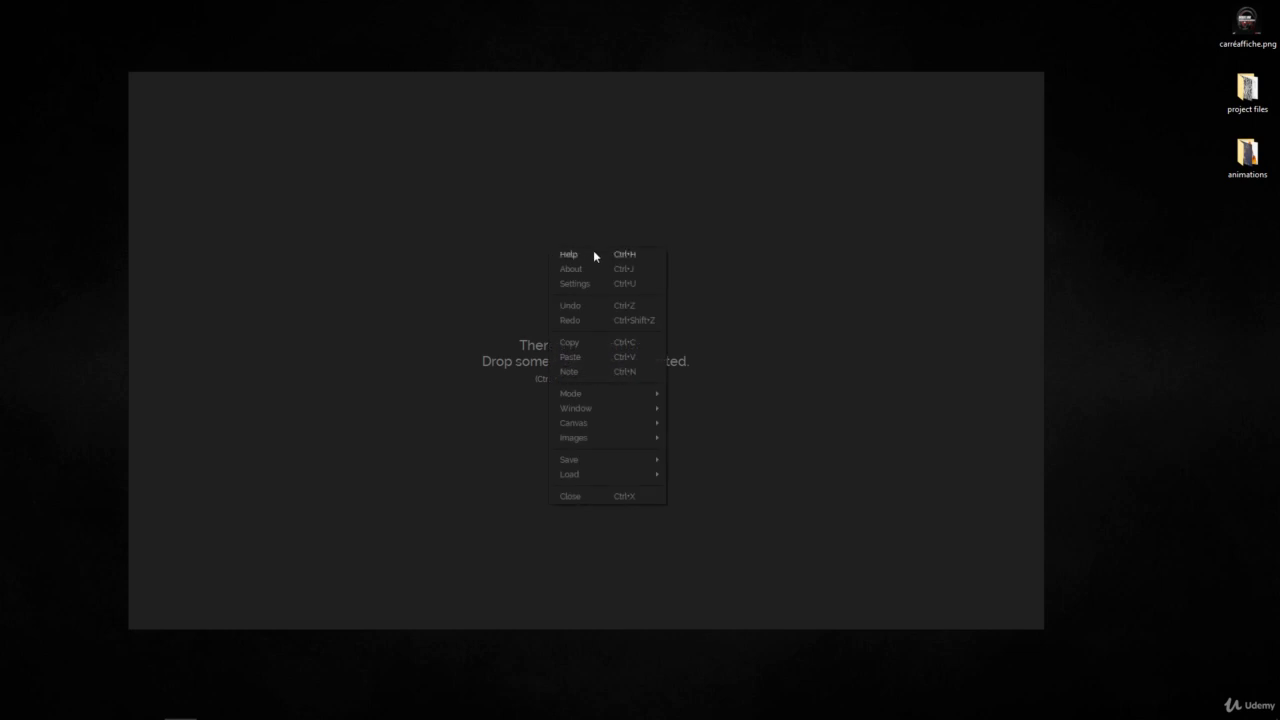
mouse_move(588, 290)
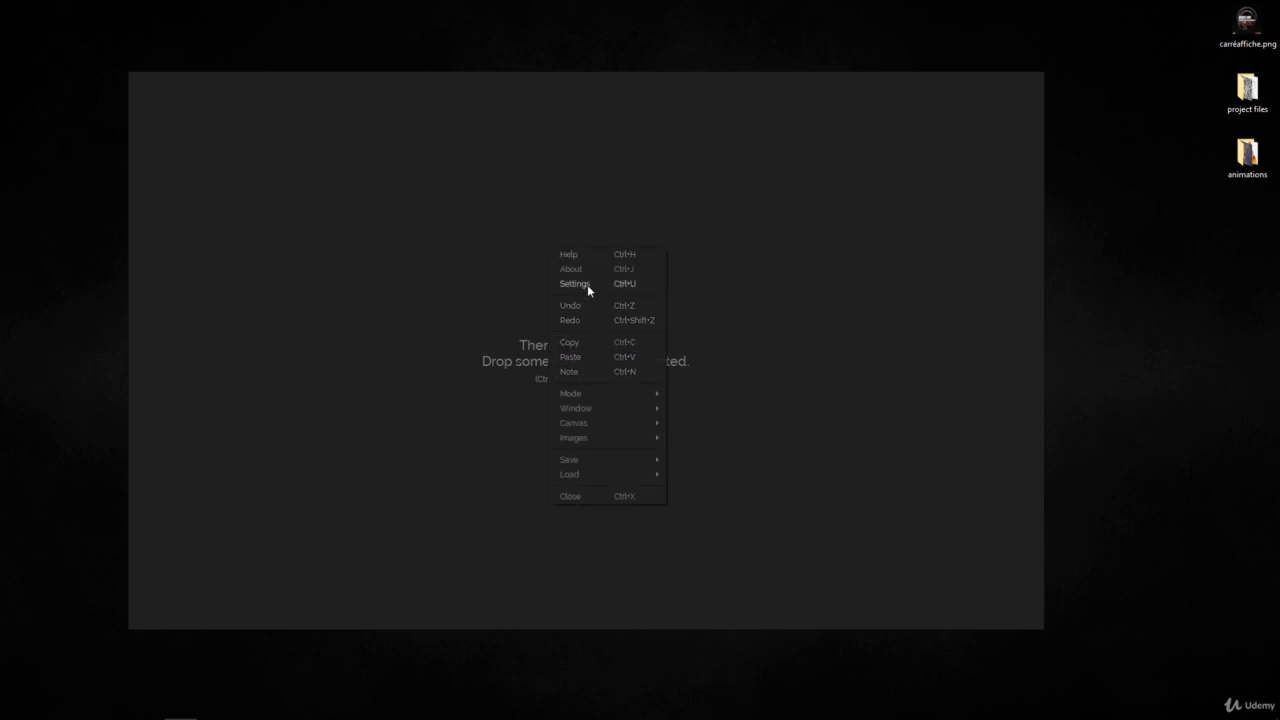
left_click(573, 284)
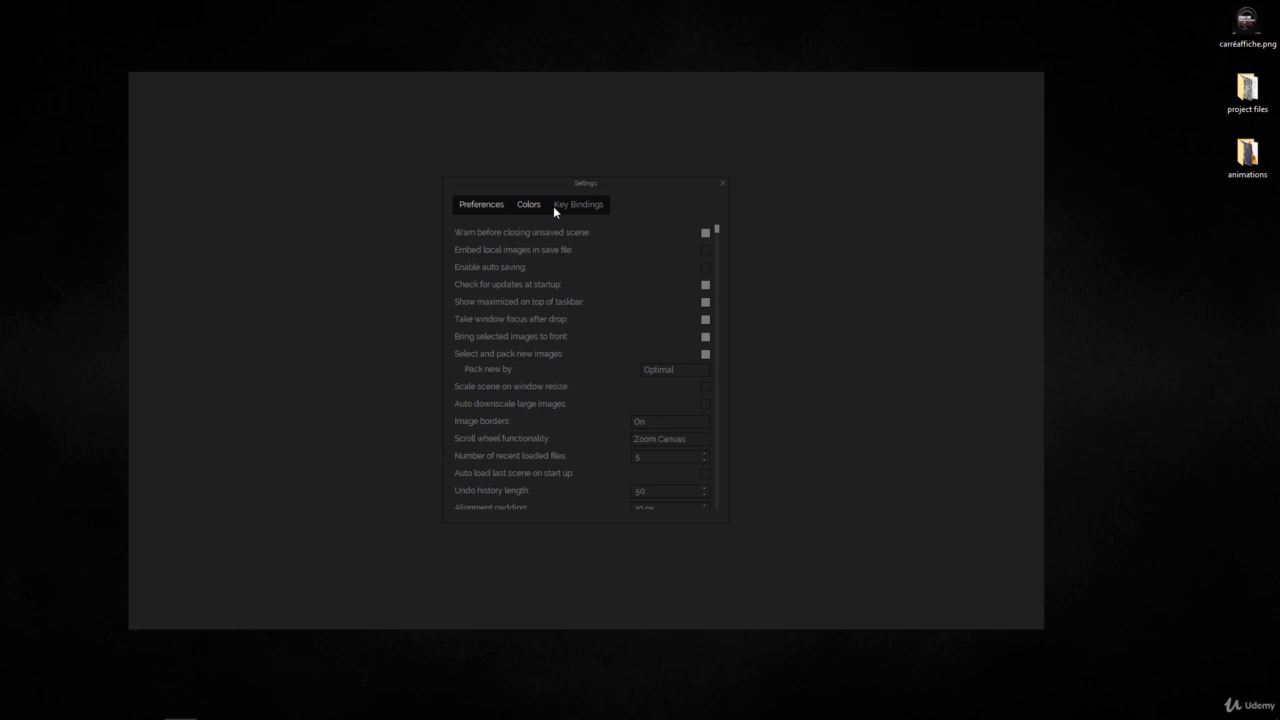
left_click(578, 204)
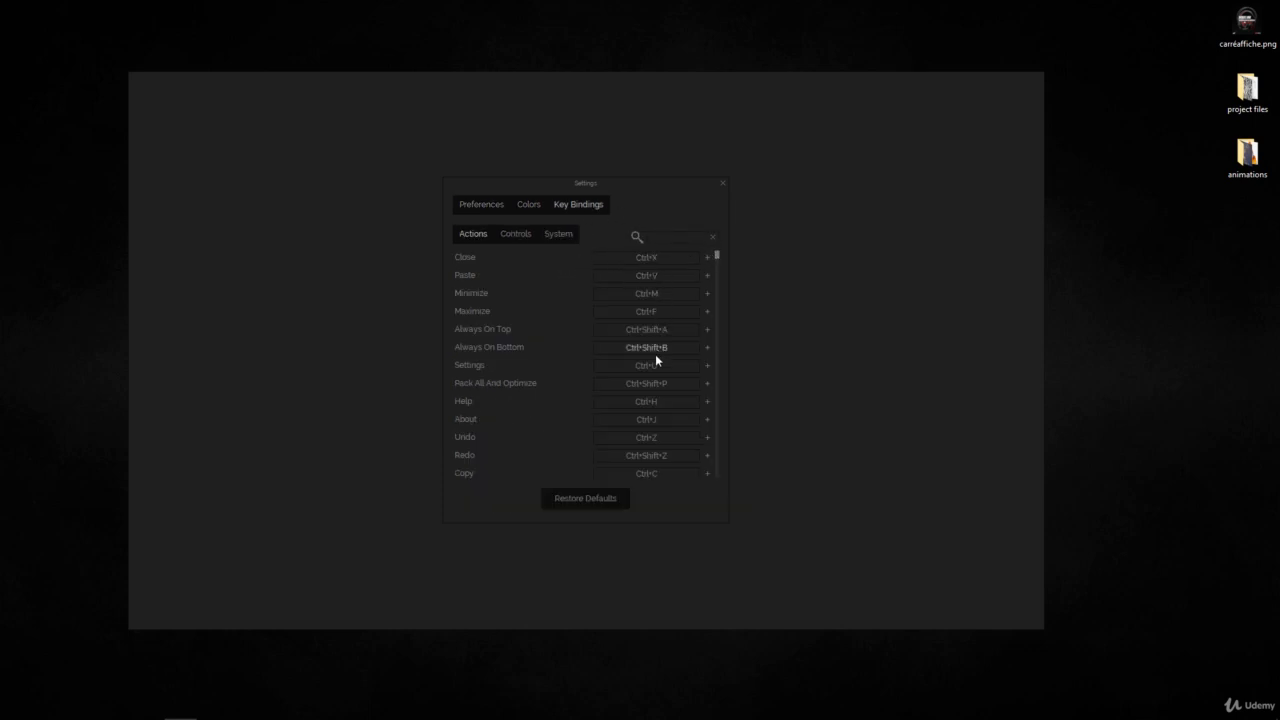
scroll("down", 3)
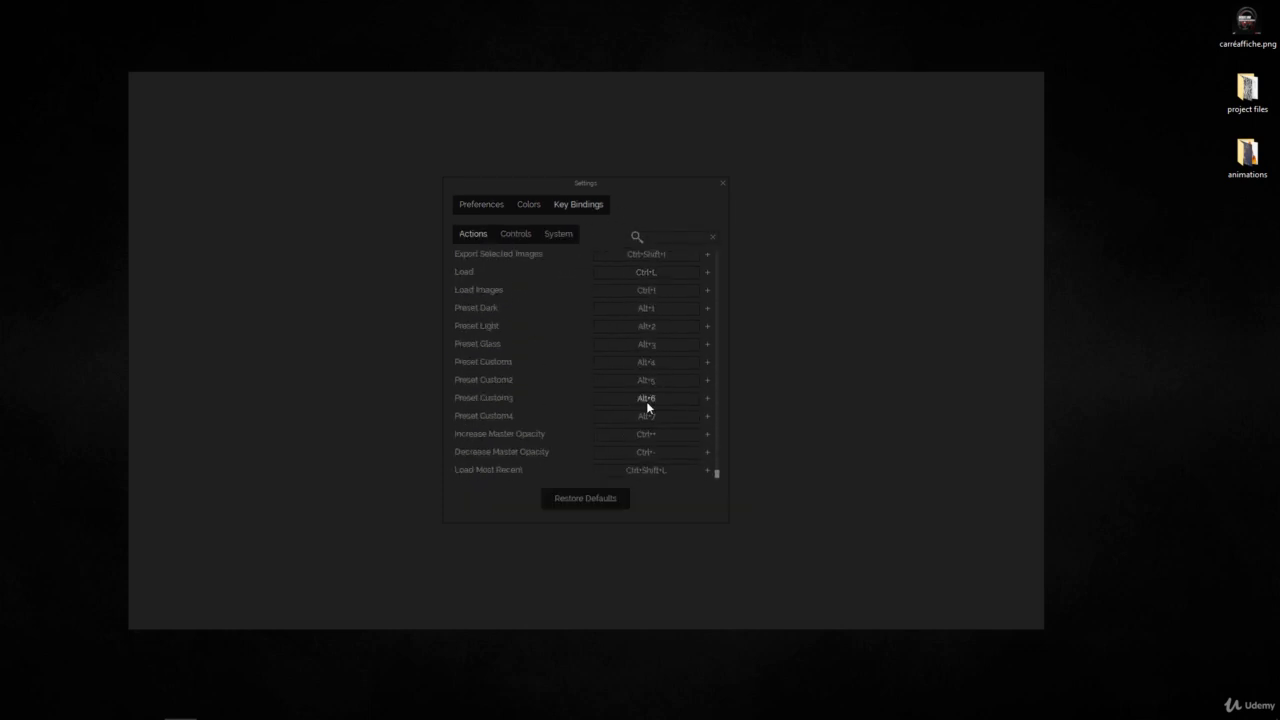
scroll("down", 3)
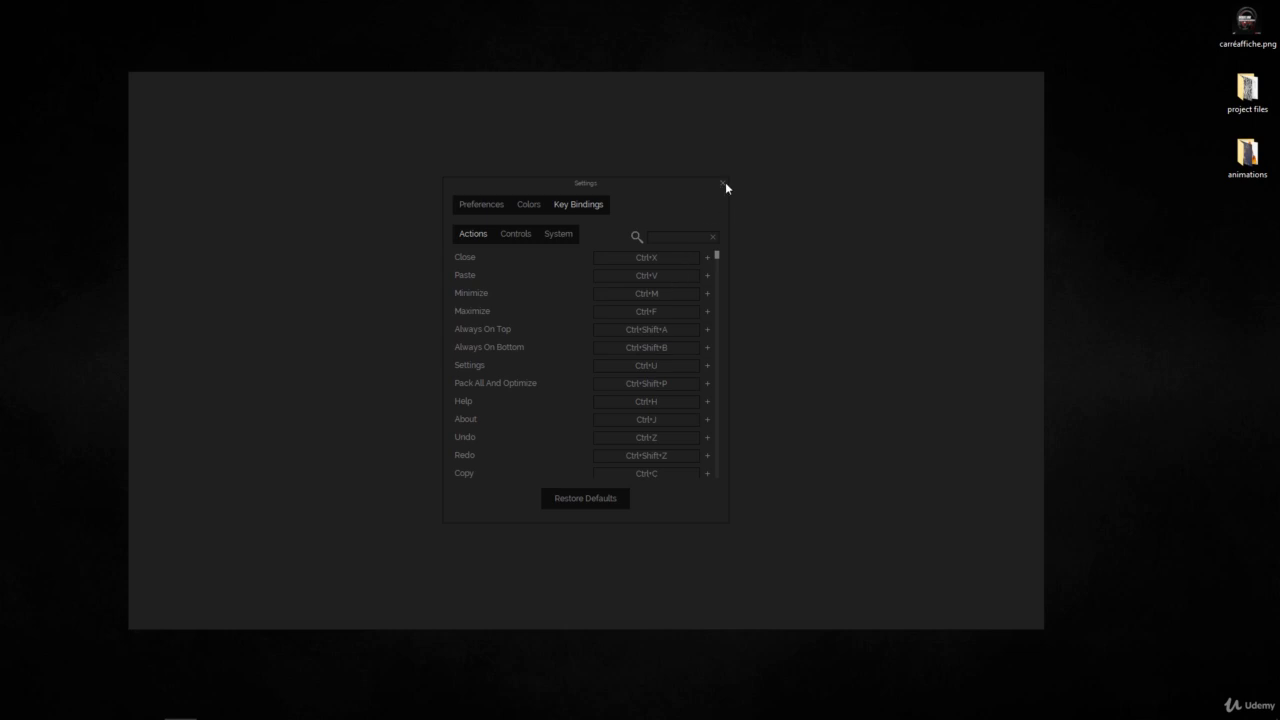
left_click(721, 184)
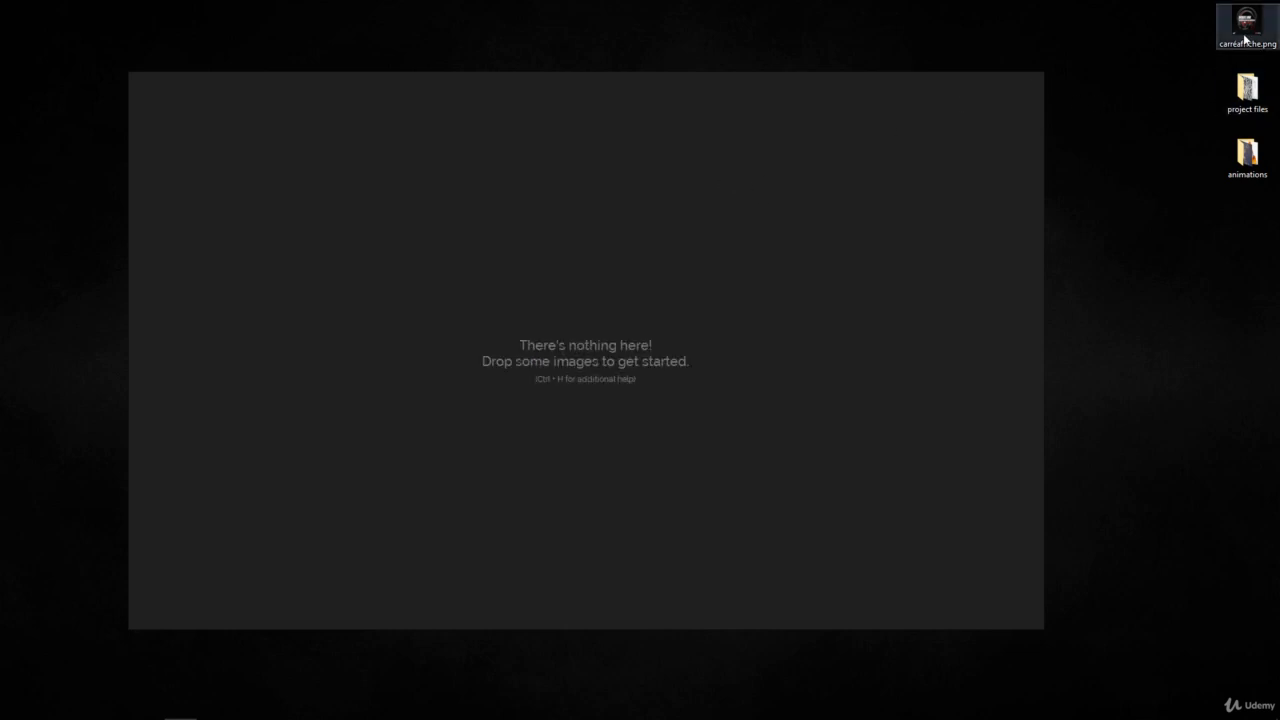
Open project files > reference images and drag ref 1, ref 2 and ref 3 onto PureRef
double_click(1247, 97)
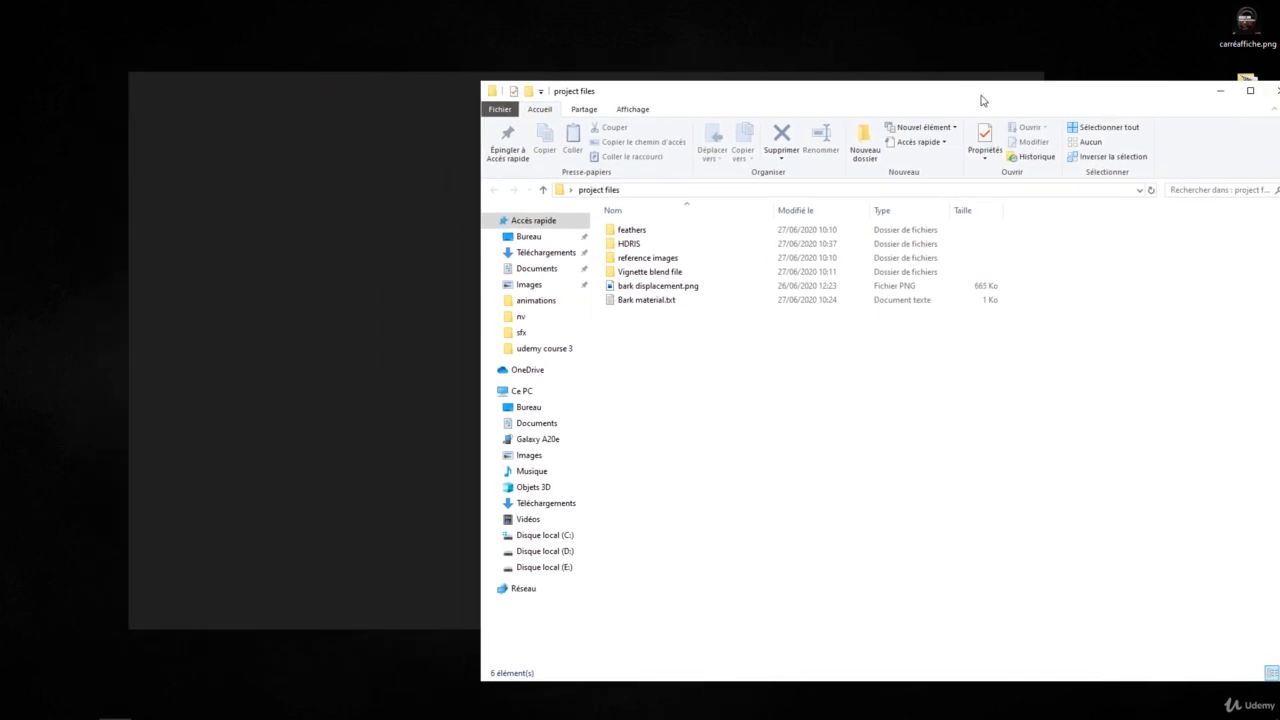
double_click(636, 257)
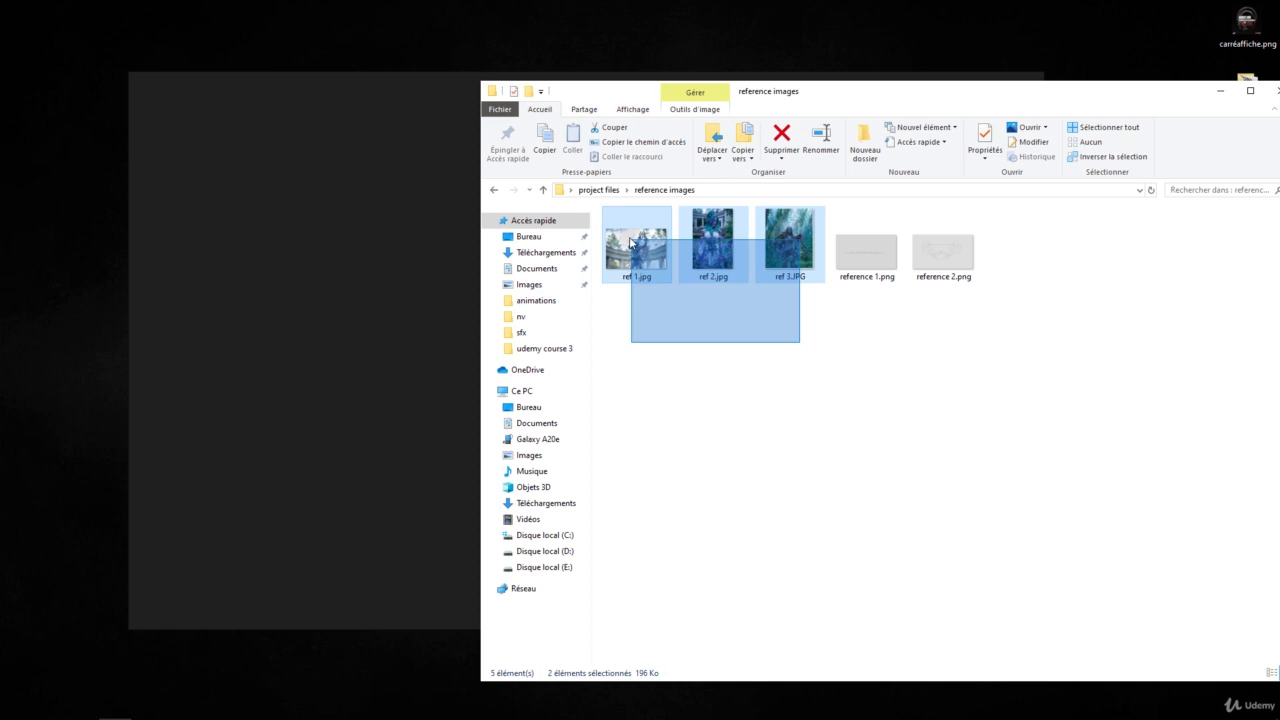
left_click(635, 242)
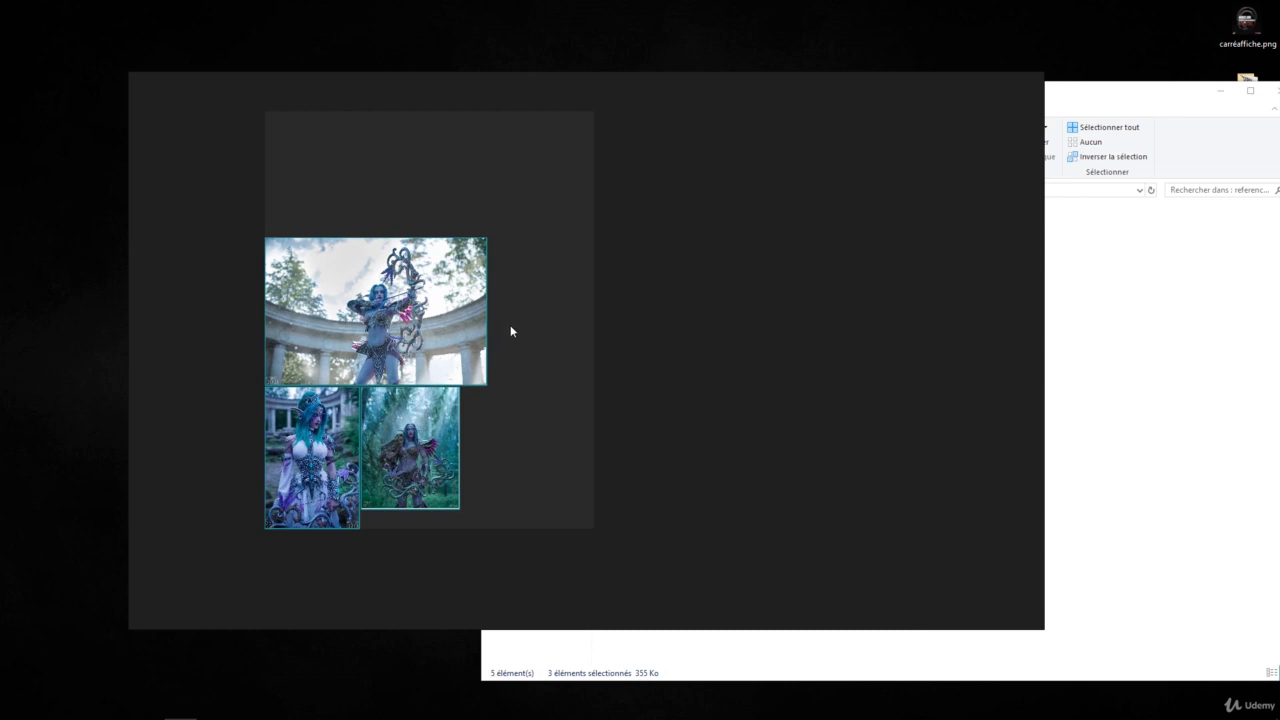
mouse_move(530, 315)
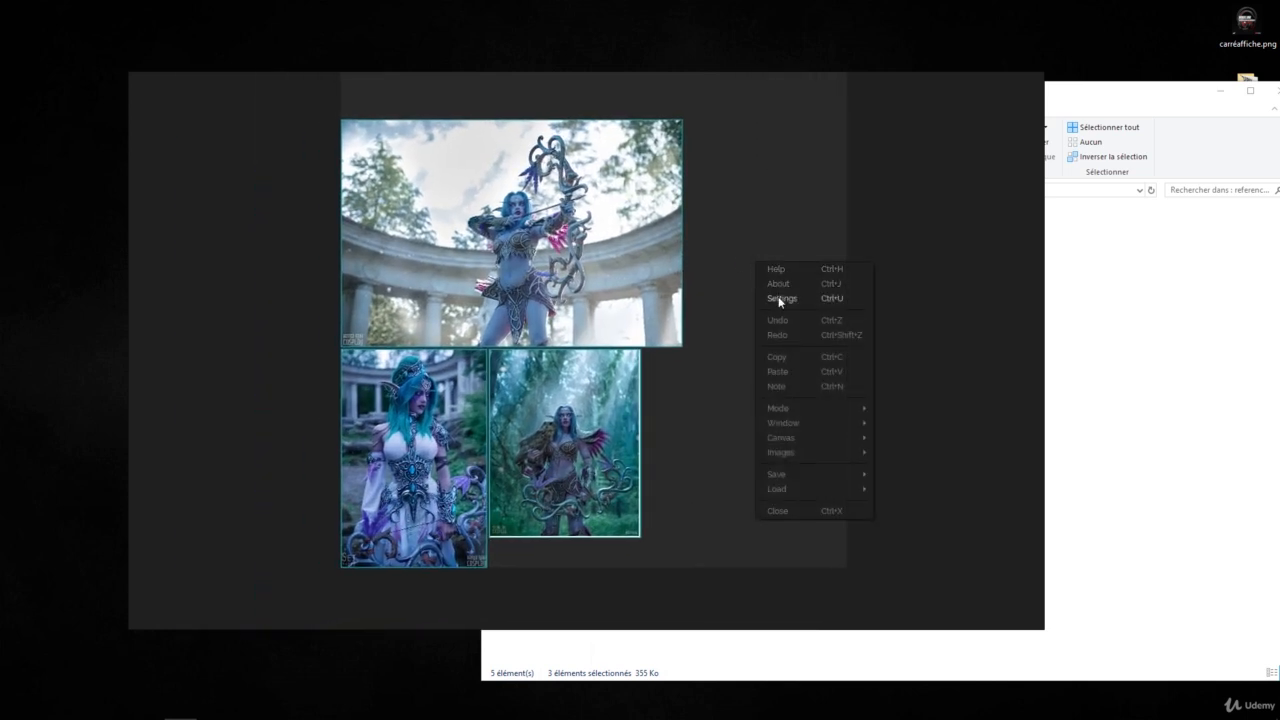
left_click(781, 298)
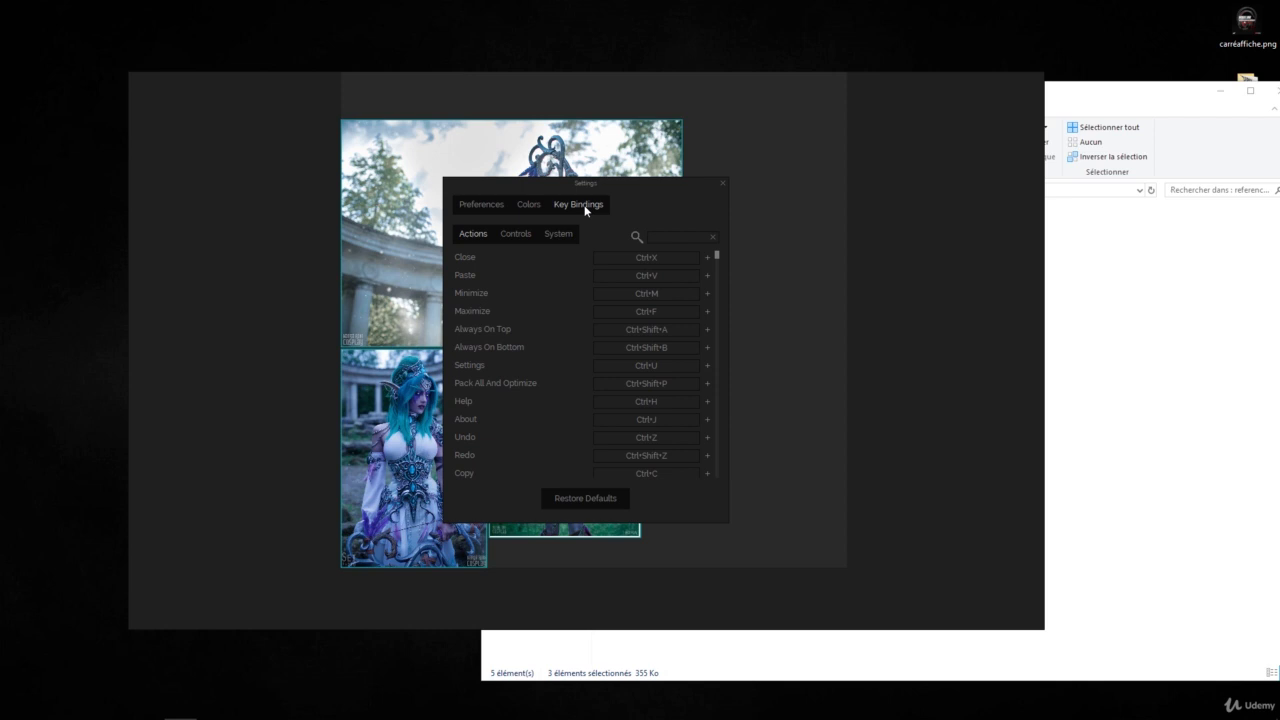
left_click(515, 234)
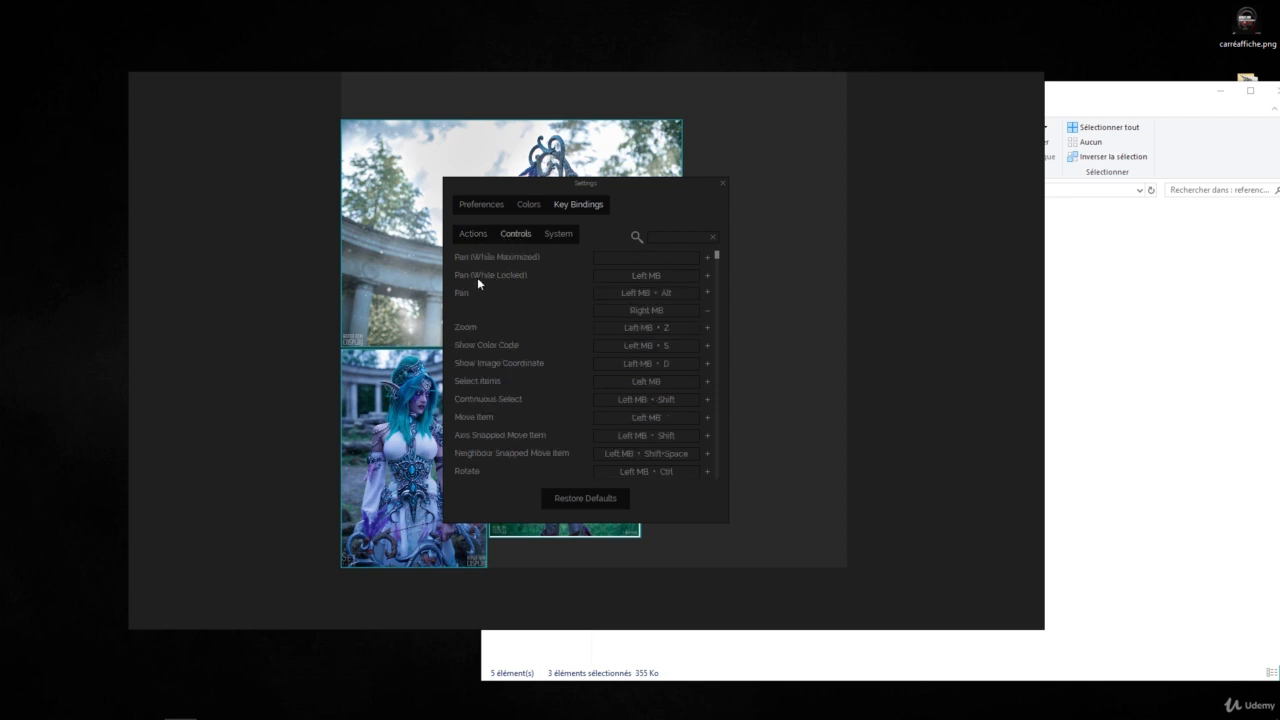
mouse_move(554, 288)
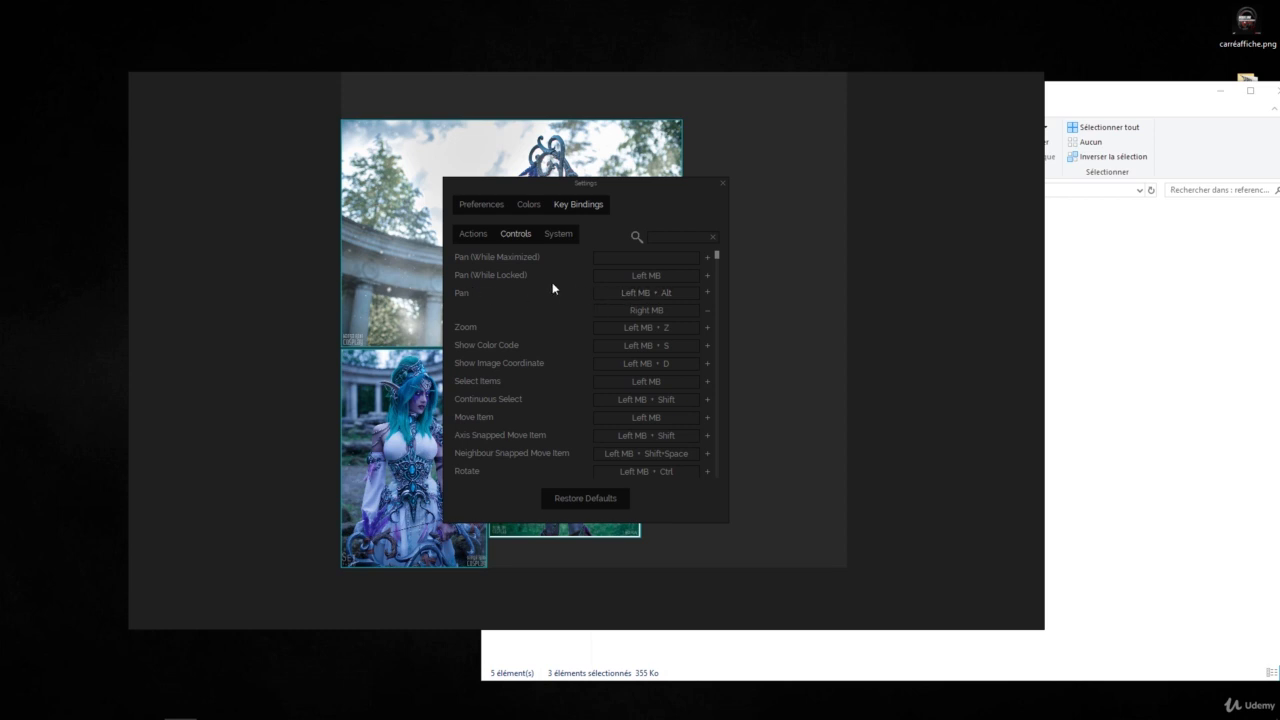
mouse_move(464, 303)
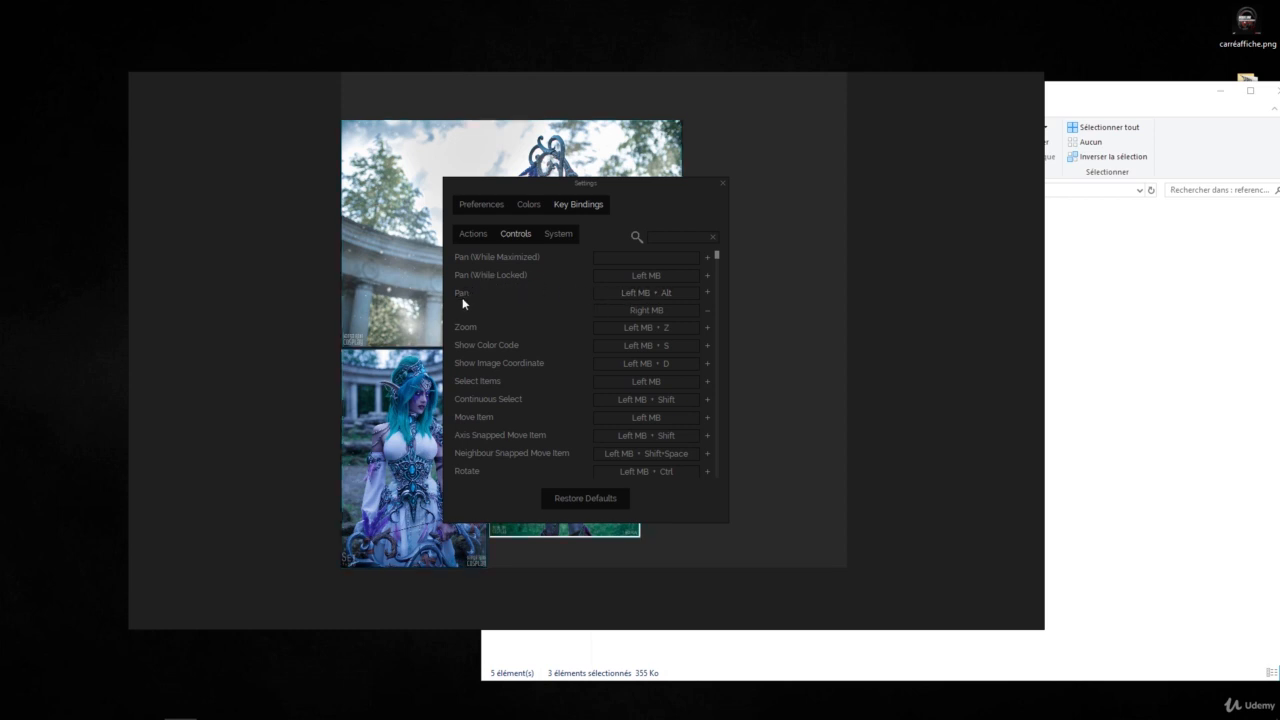
mouse_move(518, 305)
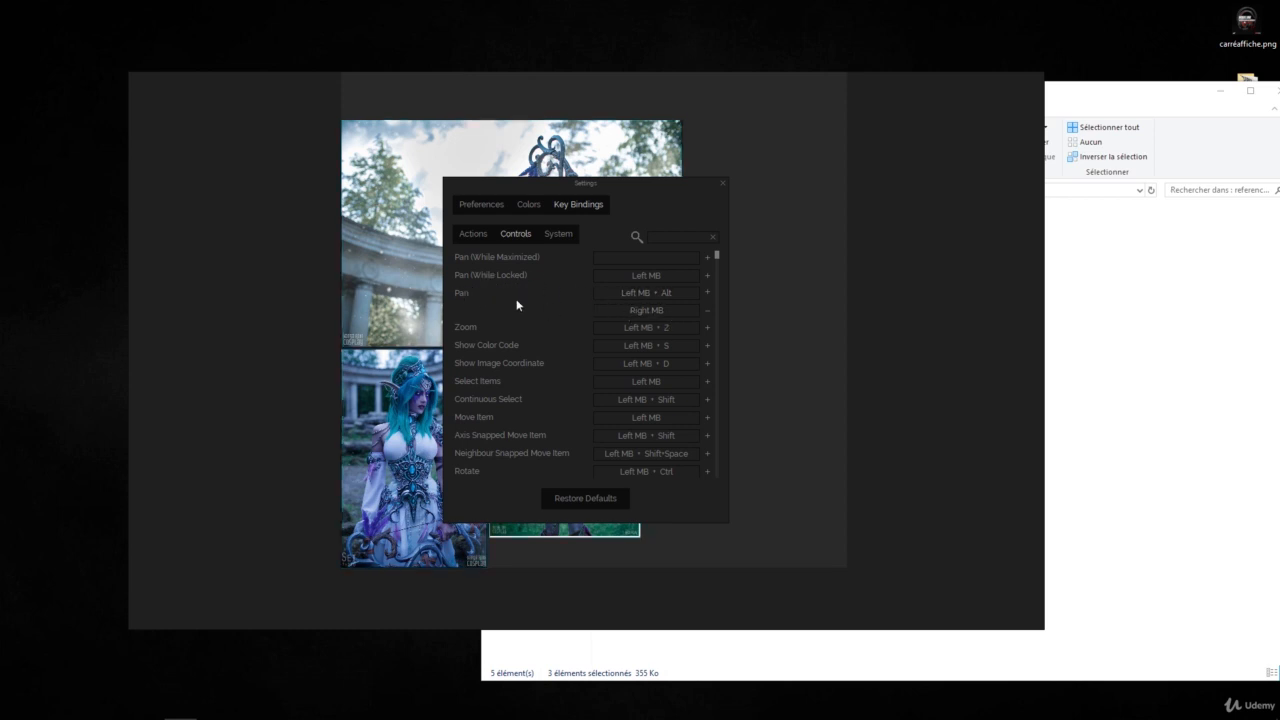
left_click(722, 183)
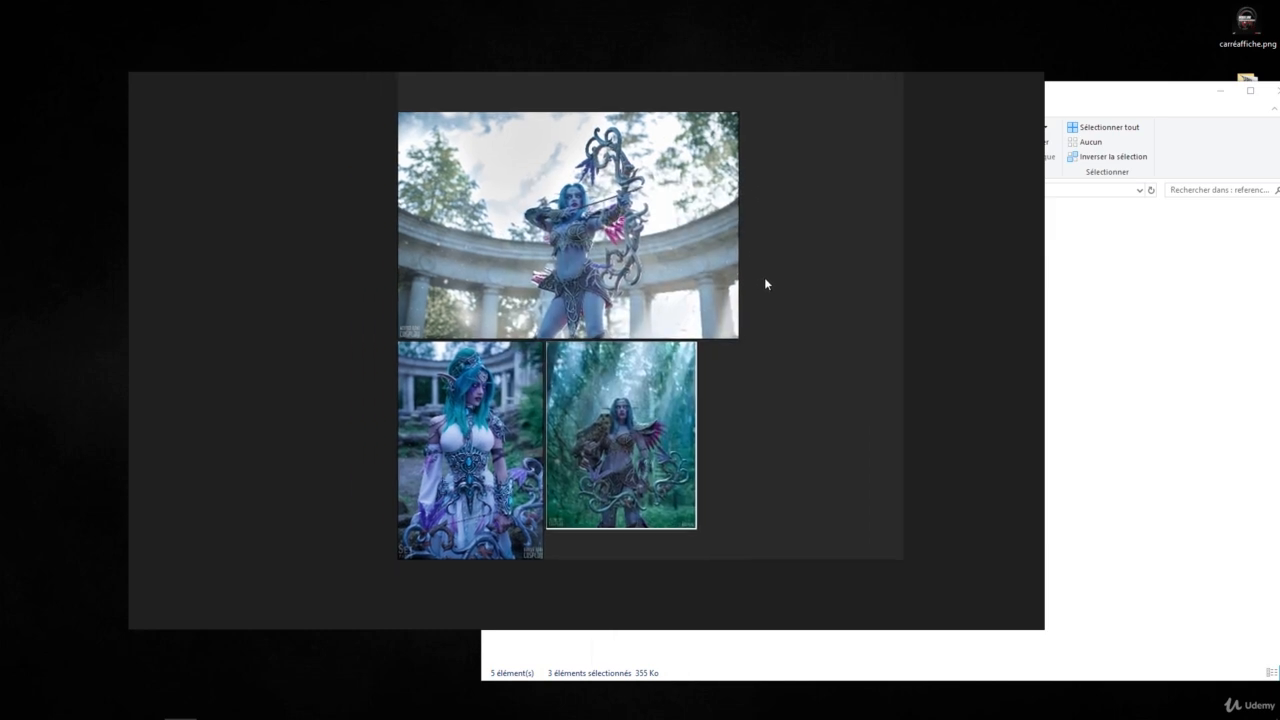